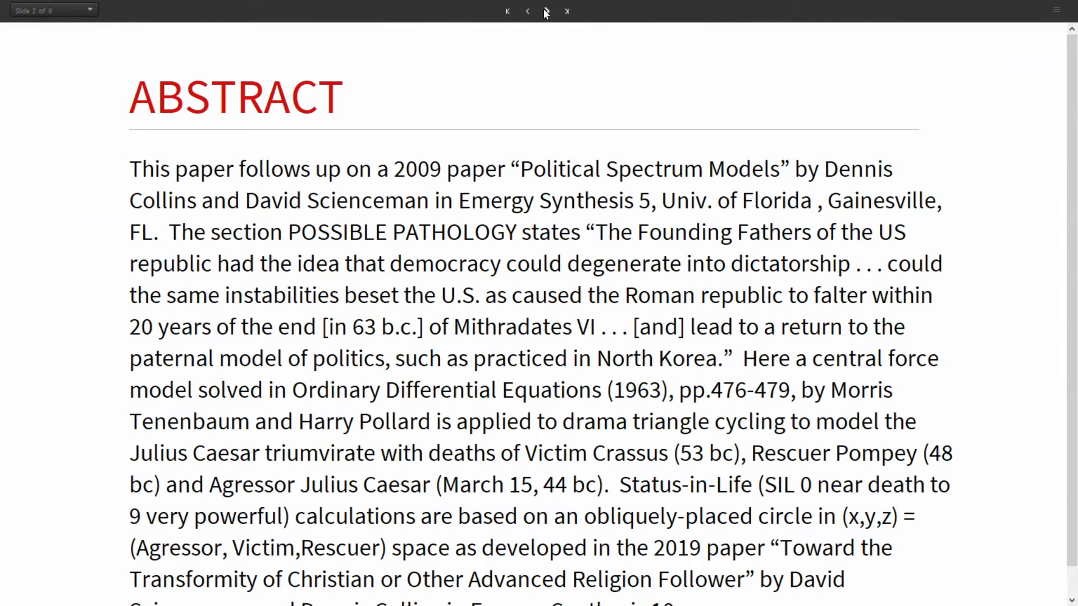
- Advance the slideshow from the Abstract slide to slide 3 on the 0–9 Status-in-Life scale
click(547, 11)
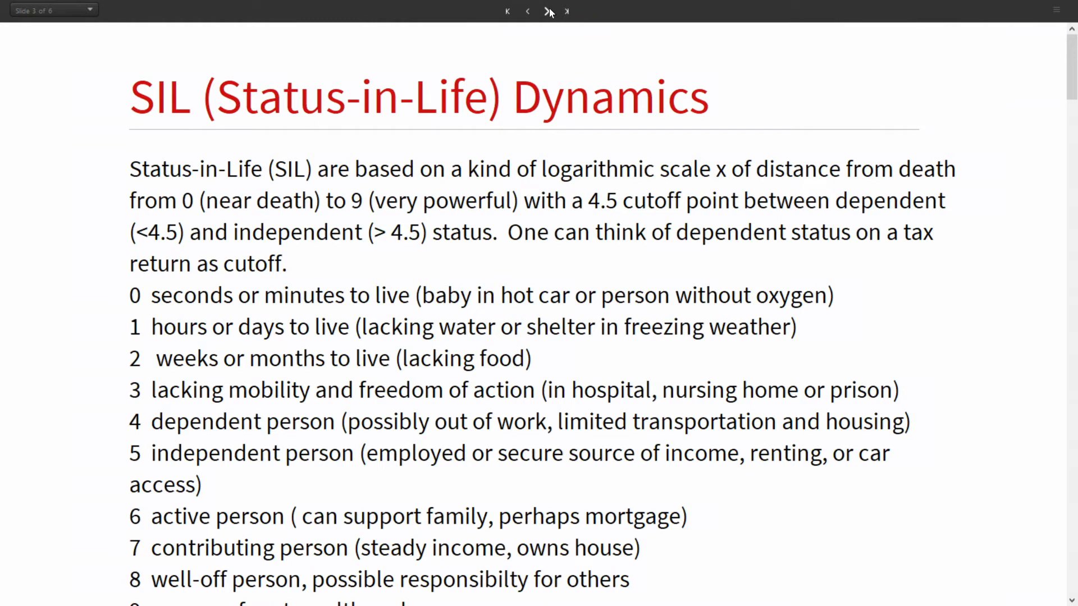
mouse_move(548, 11)
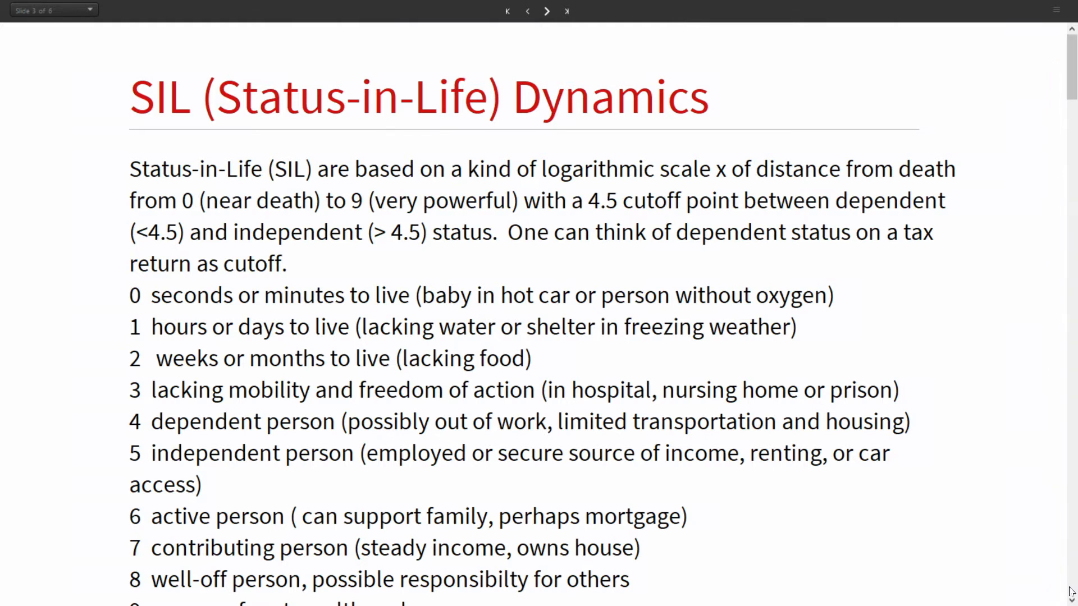
- Scroll slide 3 to show the Clear All / DSolve cell for k=0 and its parabolic plot
scroll(down, 3)
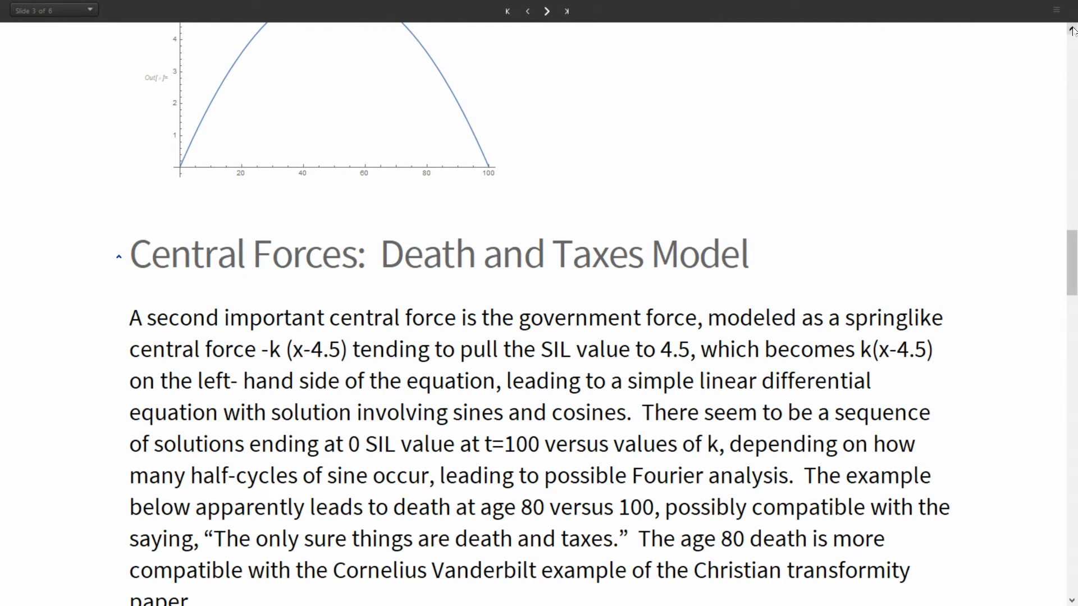
scroll(up, 3)
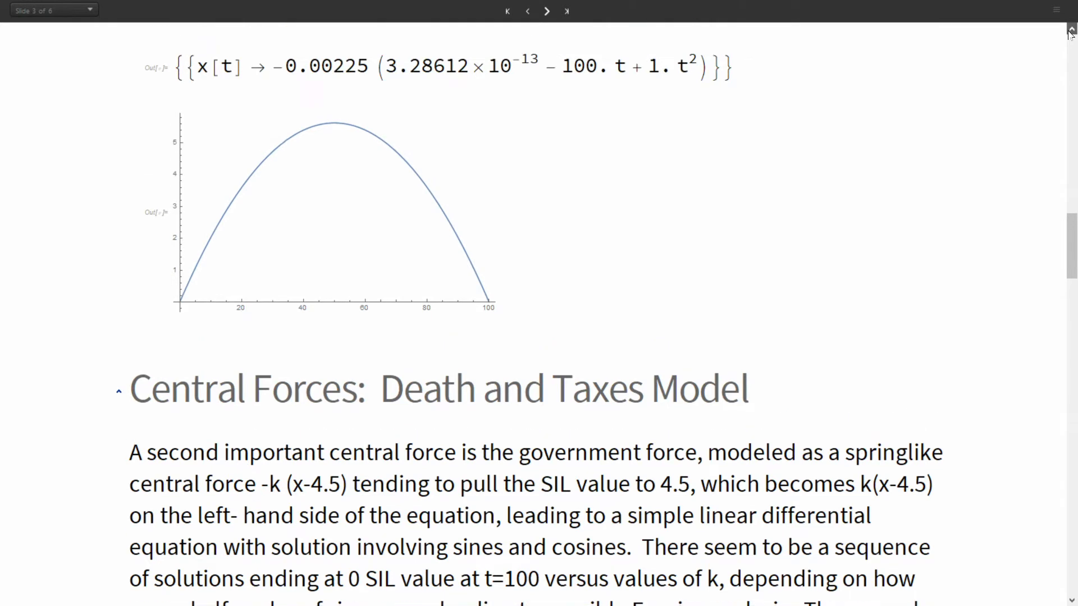
scroll(up, 3)
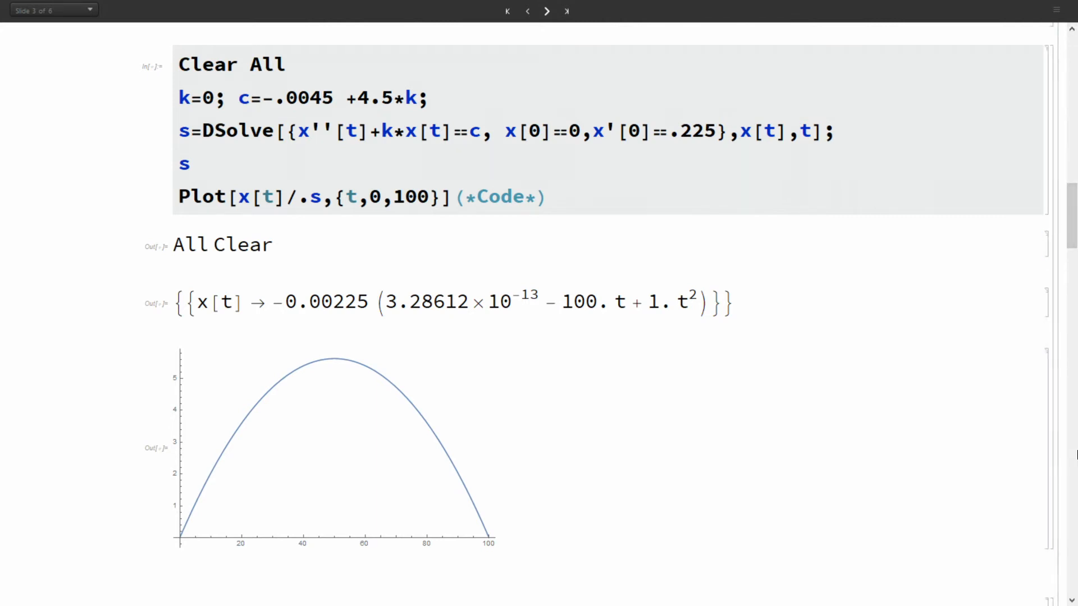
mouse_move(1068, 597)
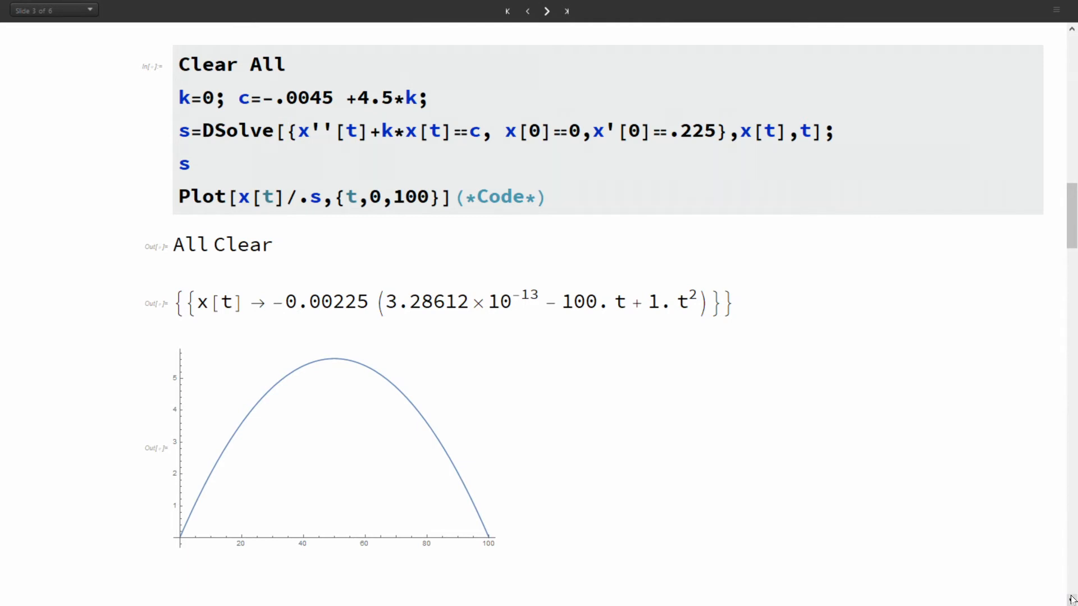
- Scroll to the Death and Taxes DSolve output with k=(Pi/100)^2 and its Cos/Sin solution curve
scroll(down, 3)
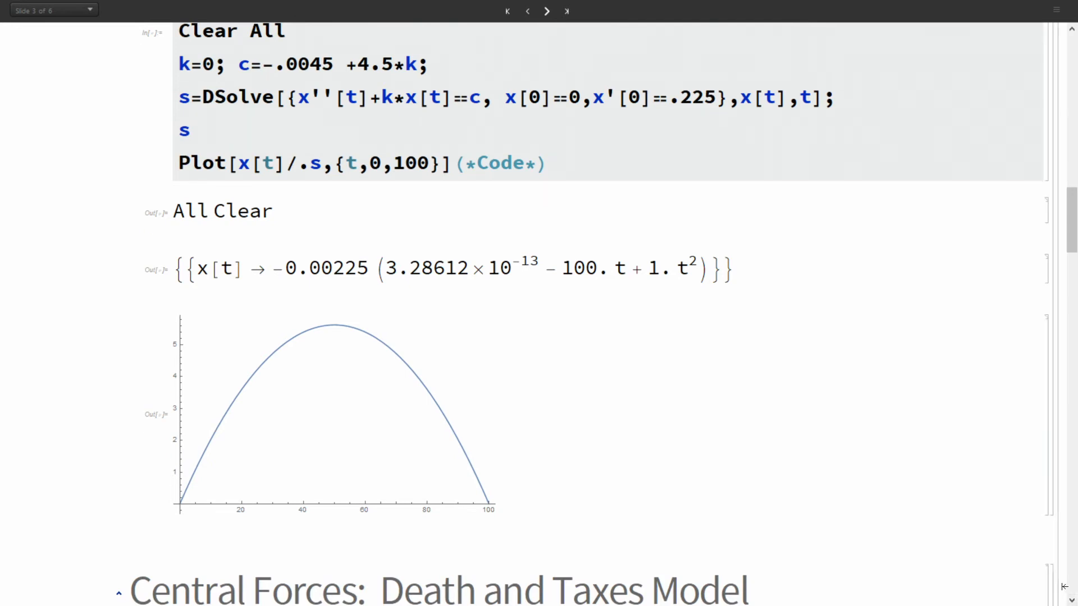
scroll(up, 3)
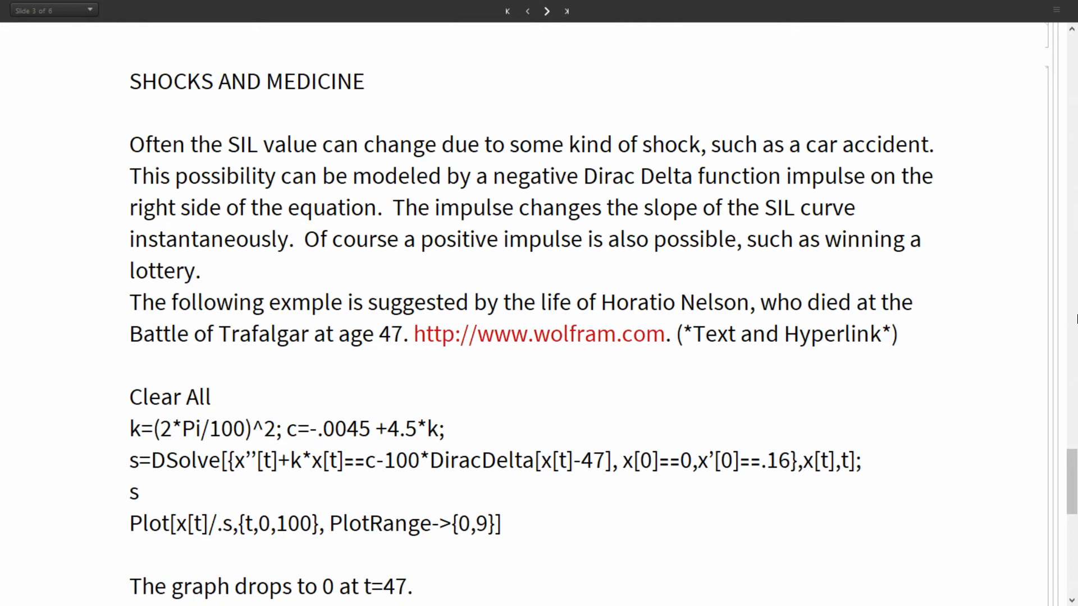
mouse_move(1070, 257)
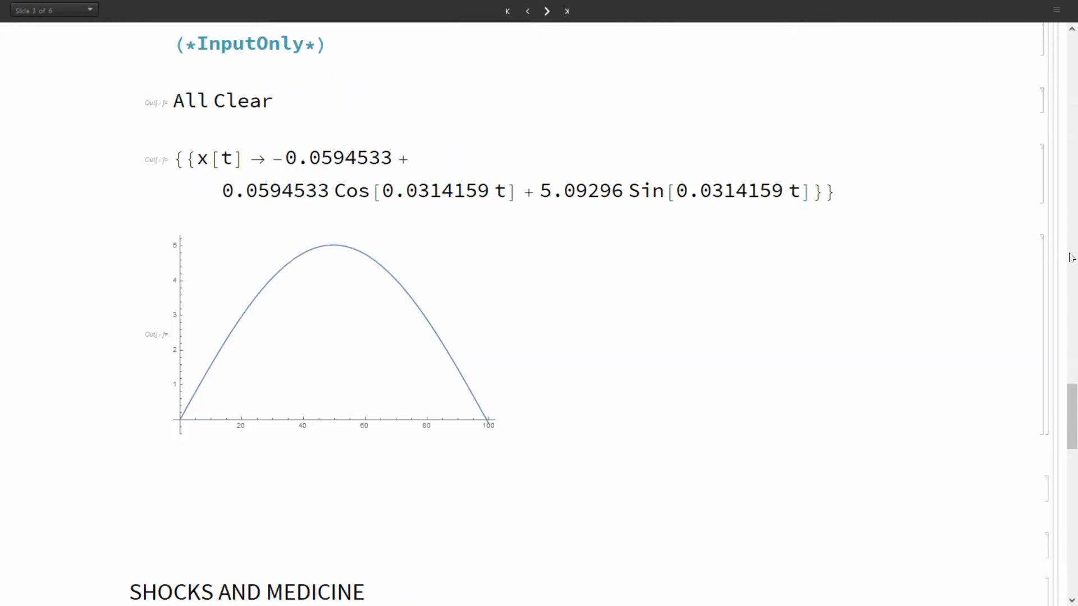
scroll(up, 3)
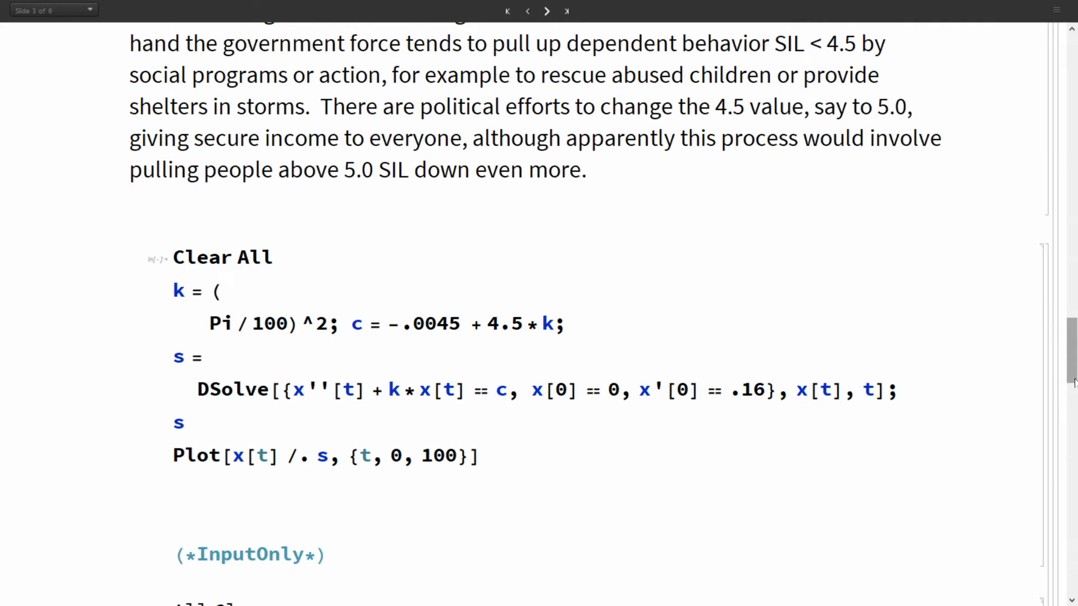
mouse_move(1042, 355)
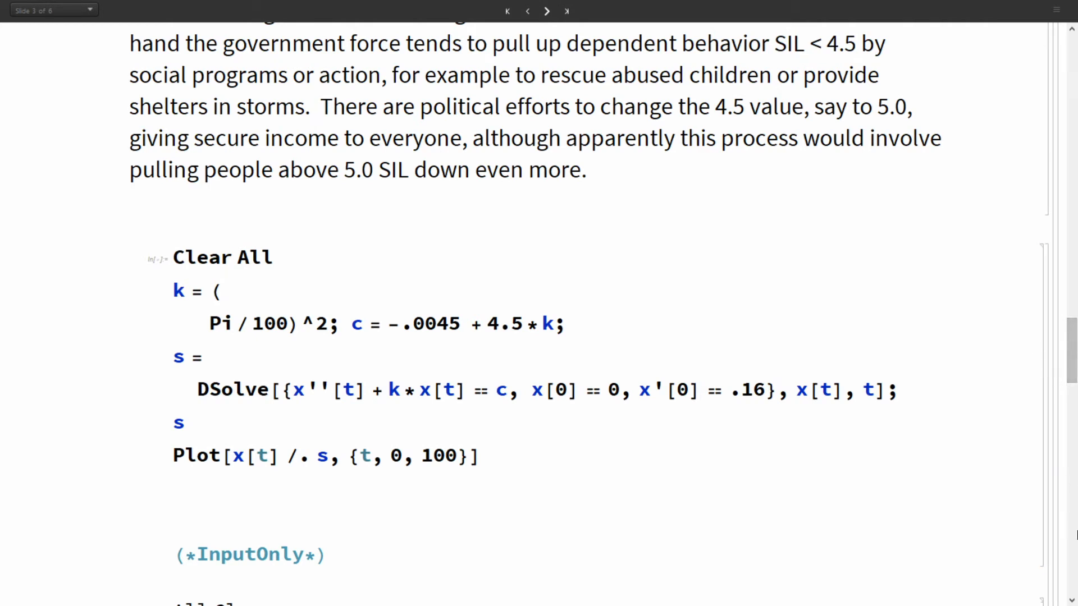
mouse_move(998, 395)
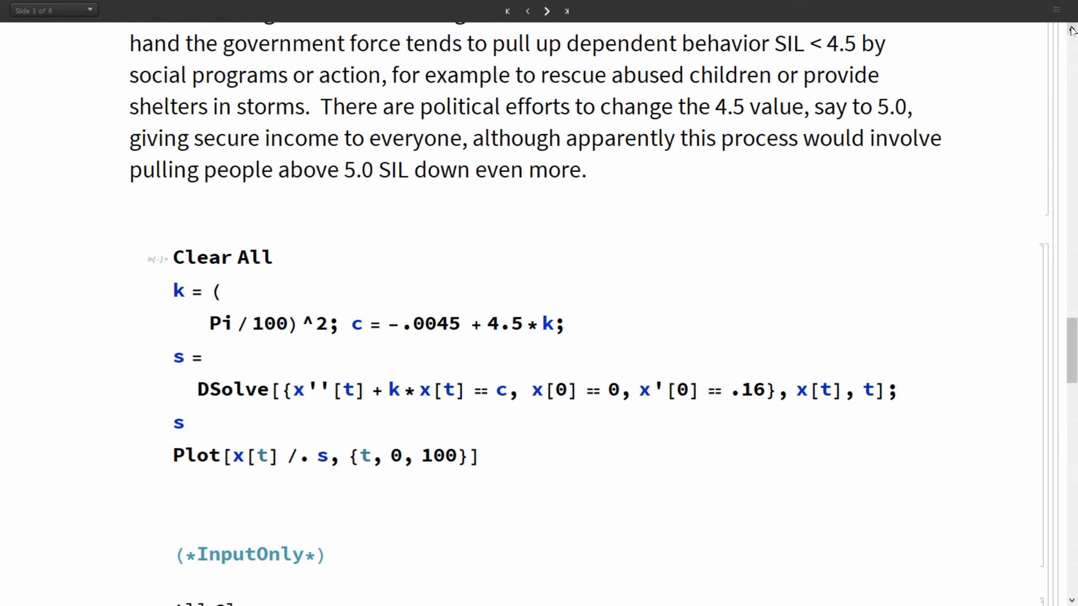
mouse_move(1004, 34)
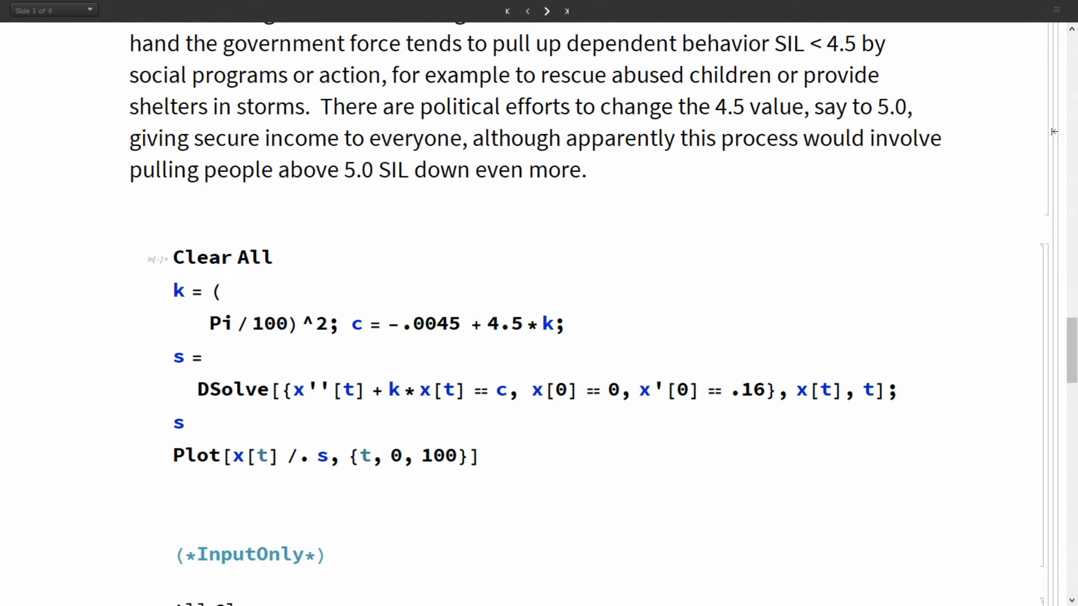
mouse_move(1068, 145)
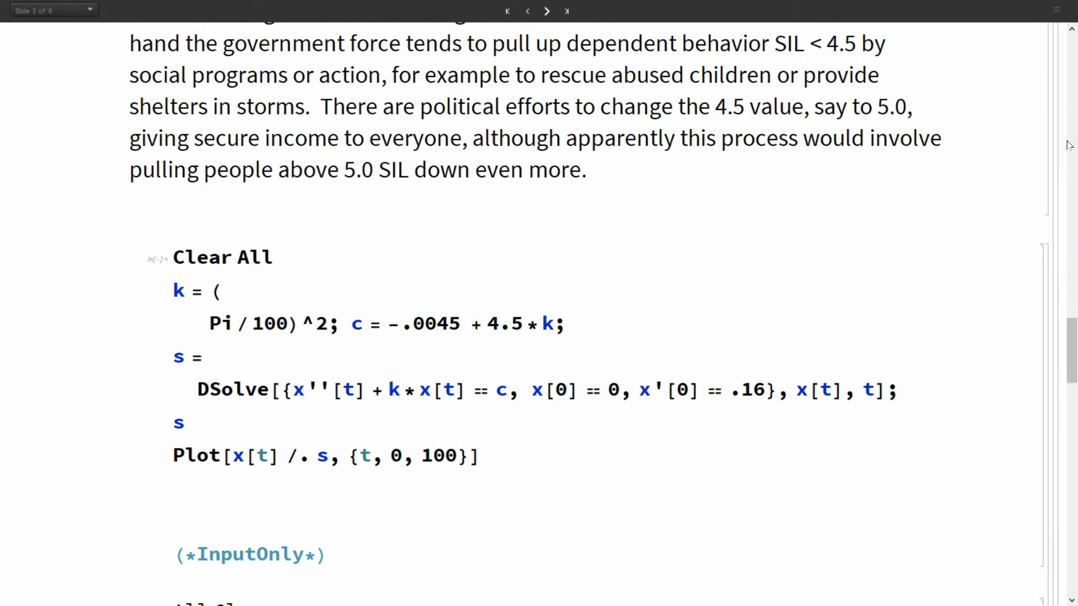
scroll(up, 3)
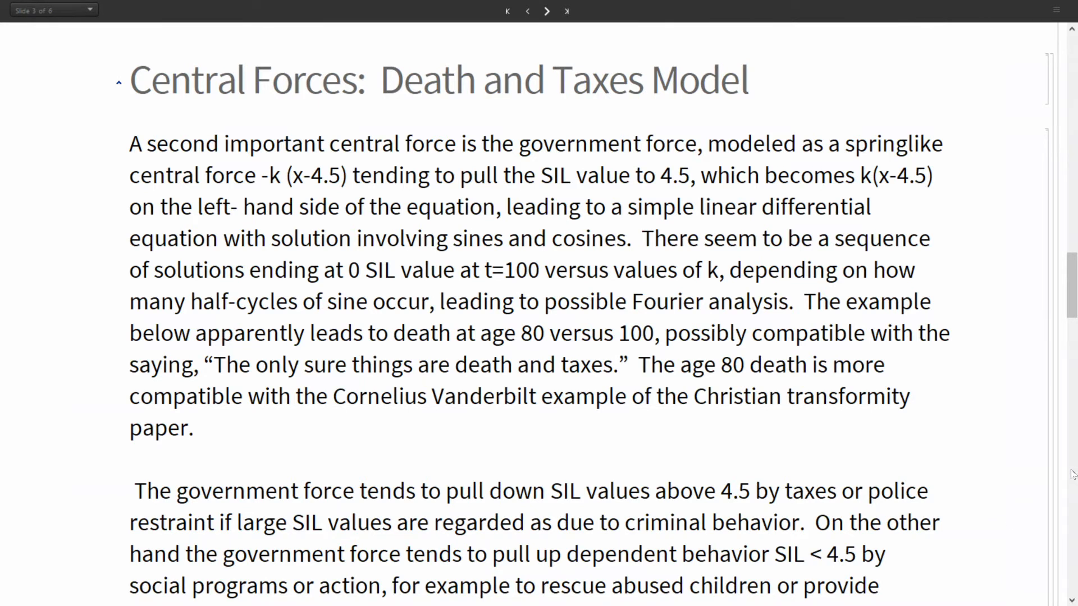
scroll(down, 3)
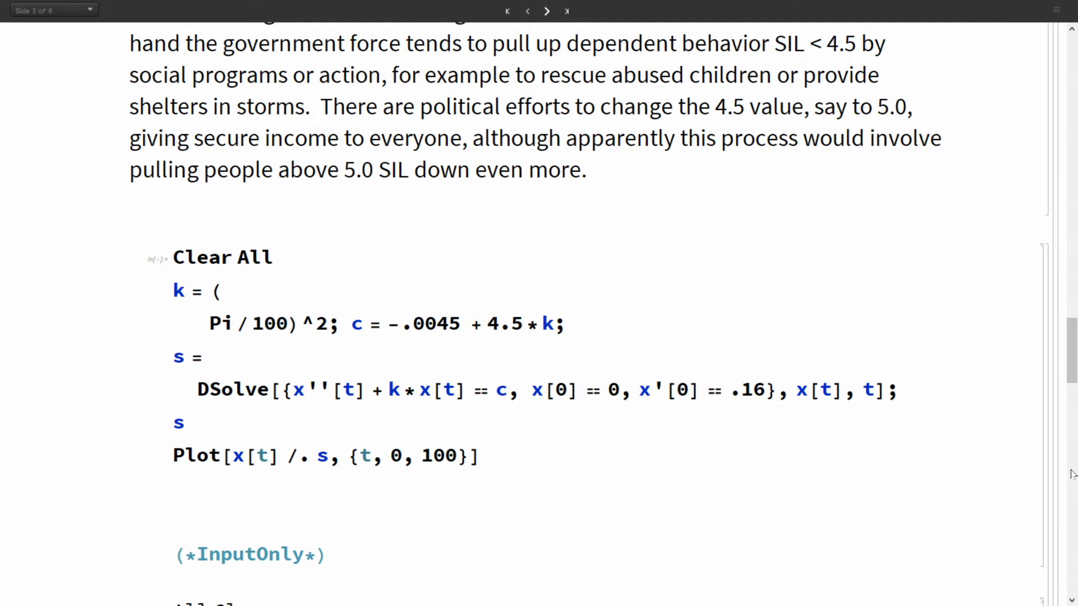
scroll(down, 3)
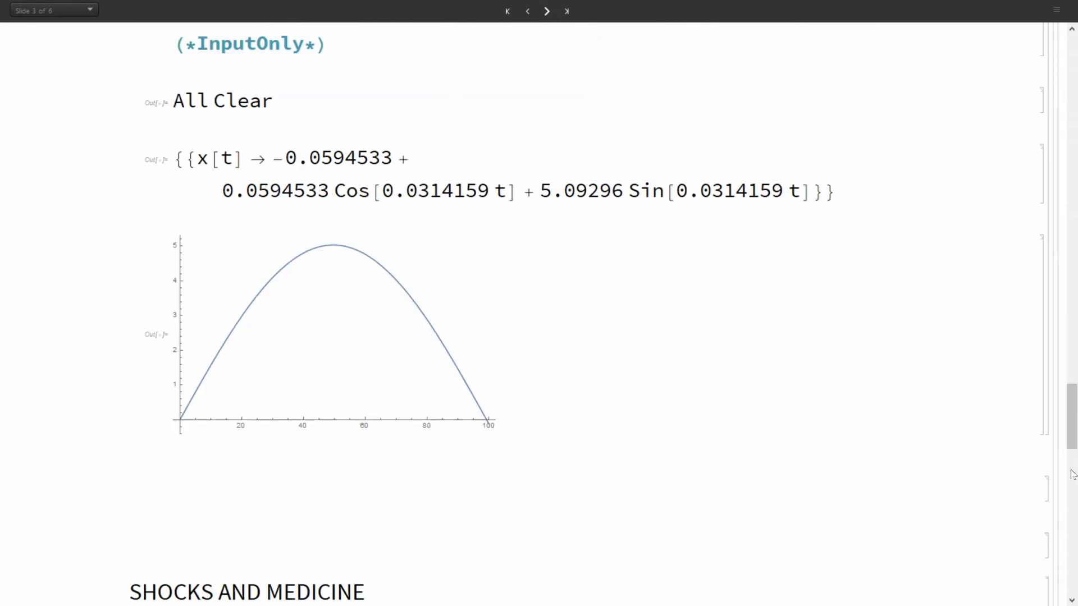
mouse_move(946, 533)
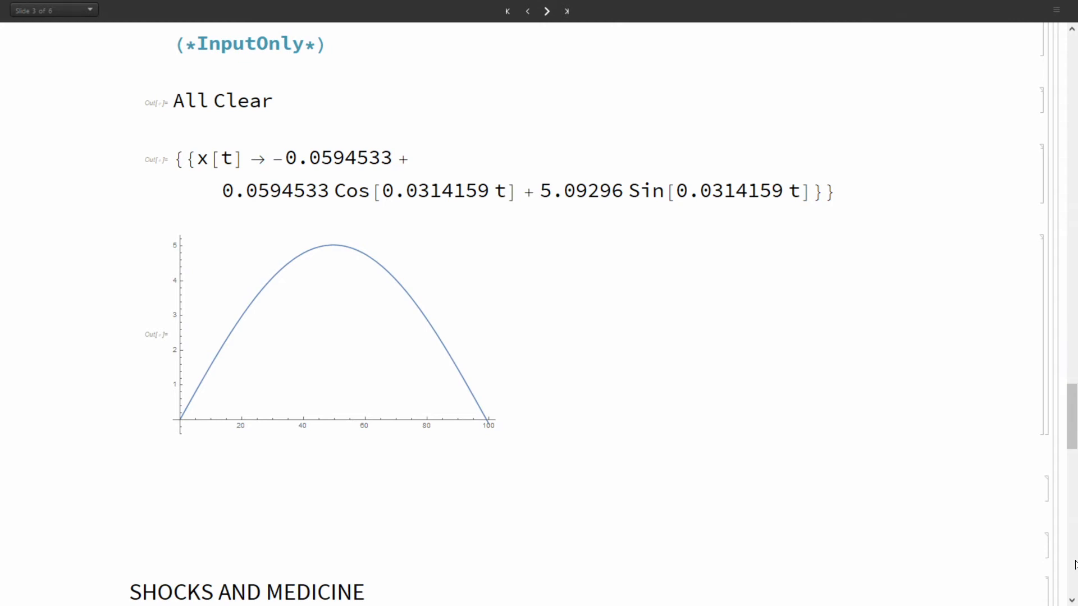
scroll(down, 3)
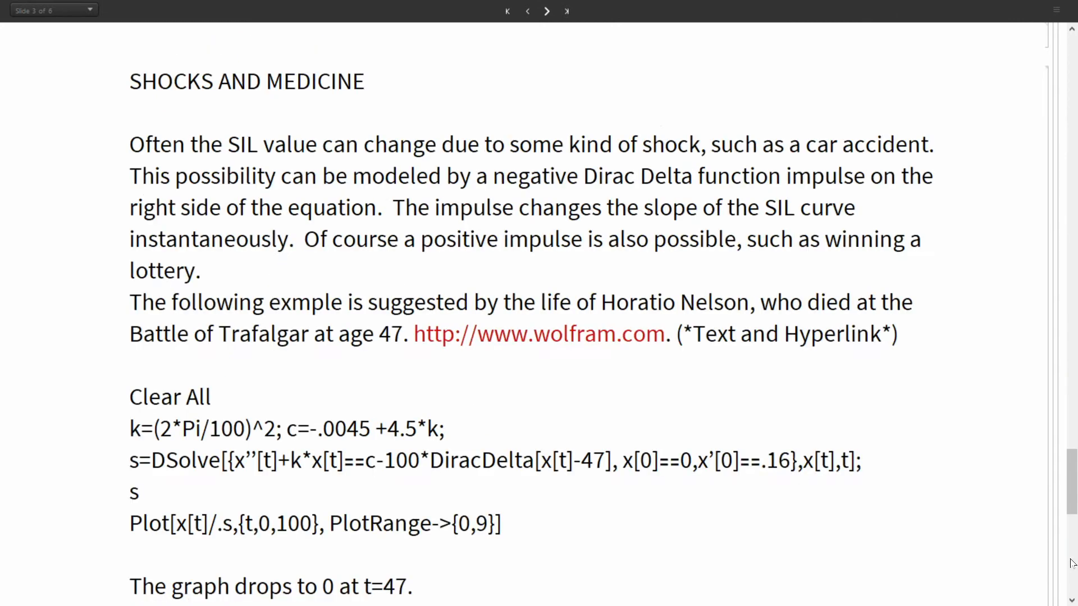
scroll(down, 3)
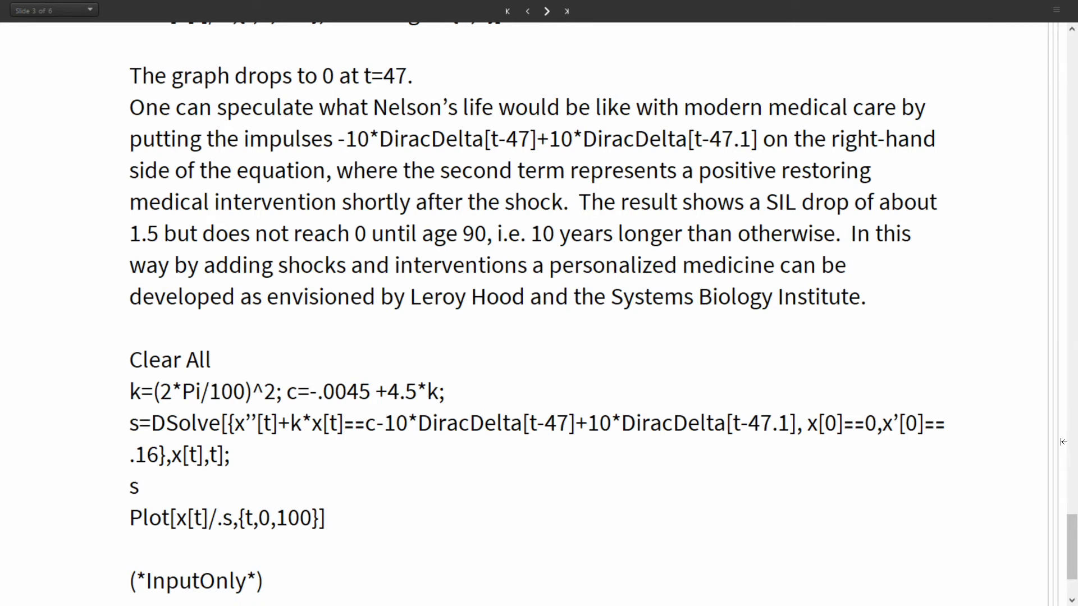
mouse_move(1067, 455)
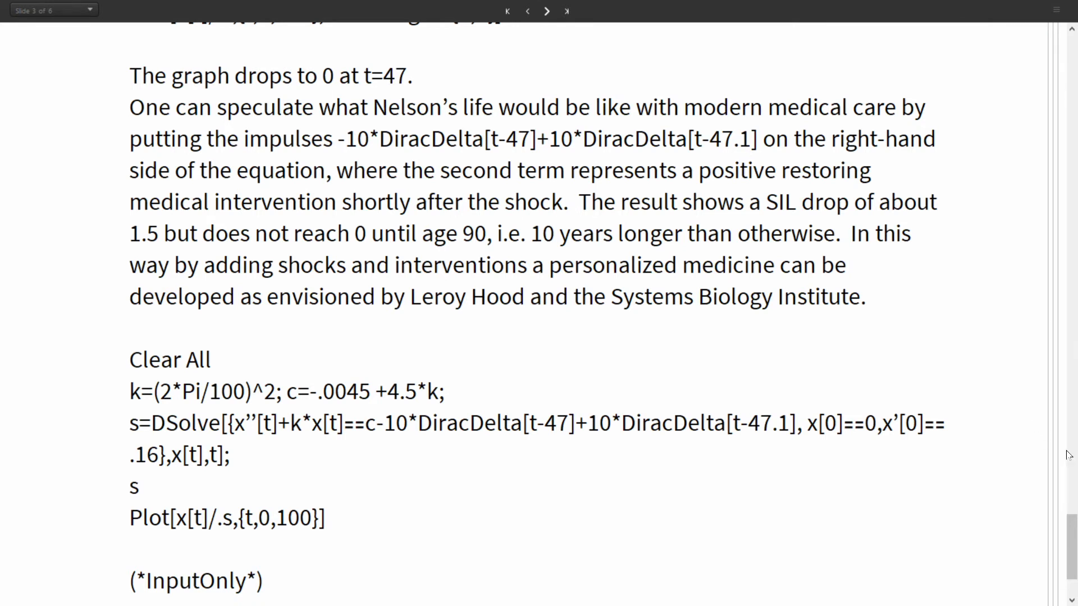
scroll(up, 3)
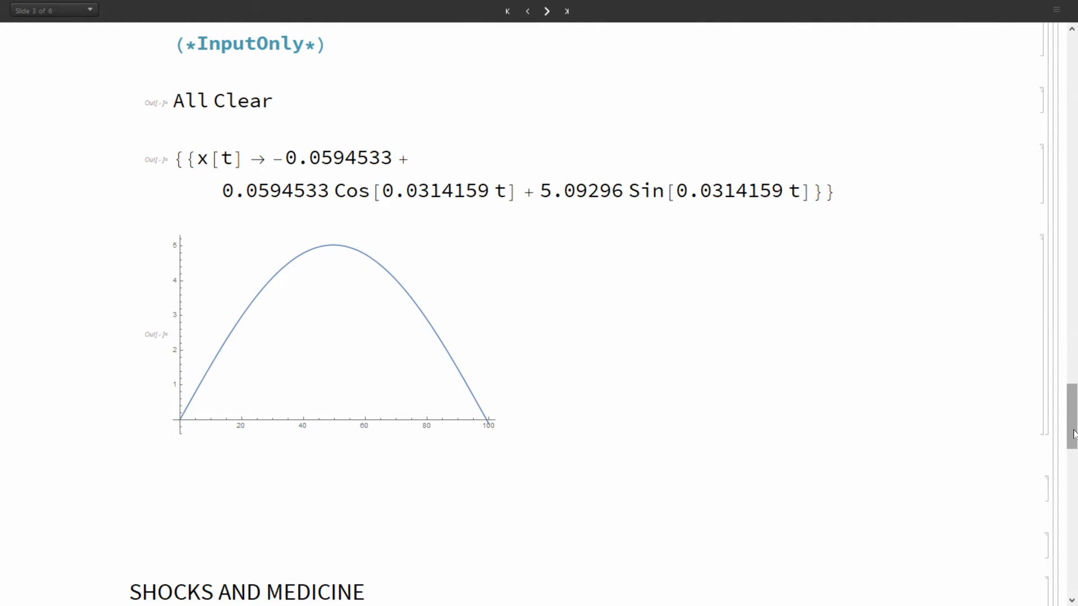
mouse_move(1071, 422)
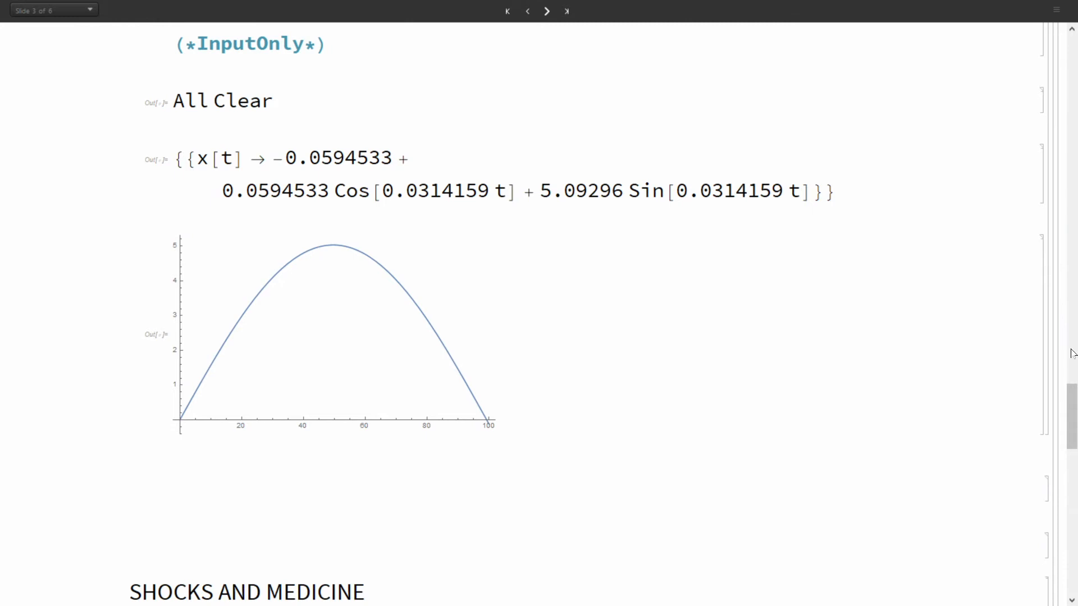
scroll(up, 3)
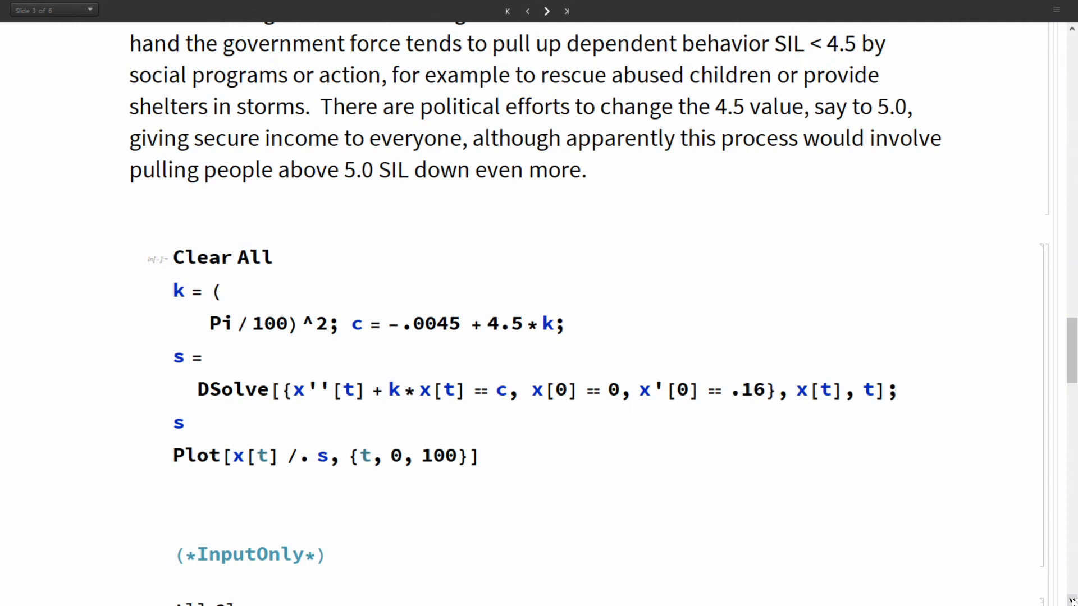
scroll(down, 3)
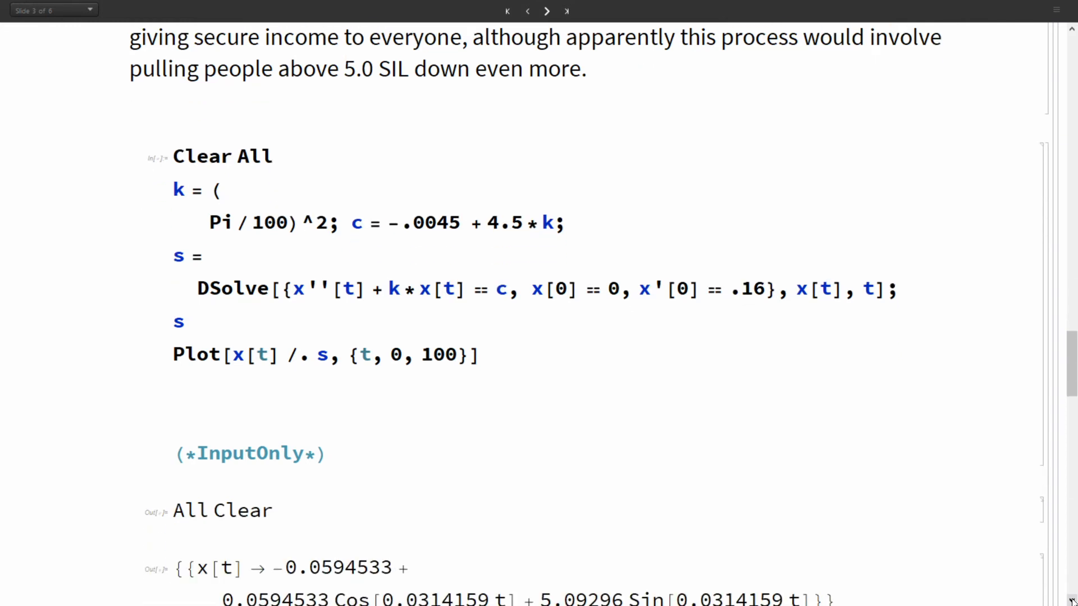
scroll(down, 3)
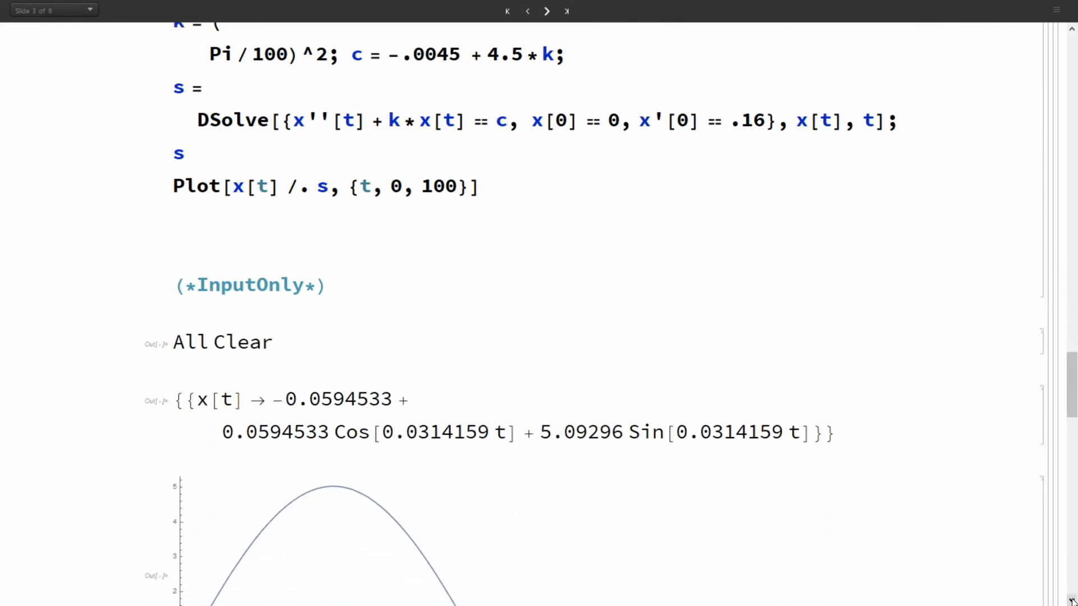
scroll(down, 3)
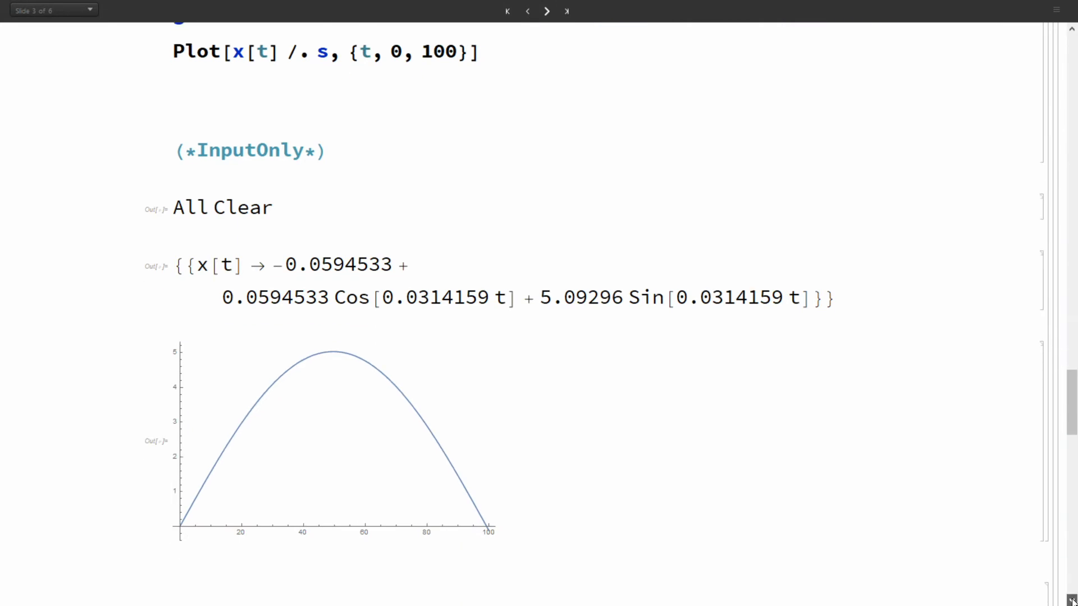
scroll(down, 3)
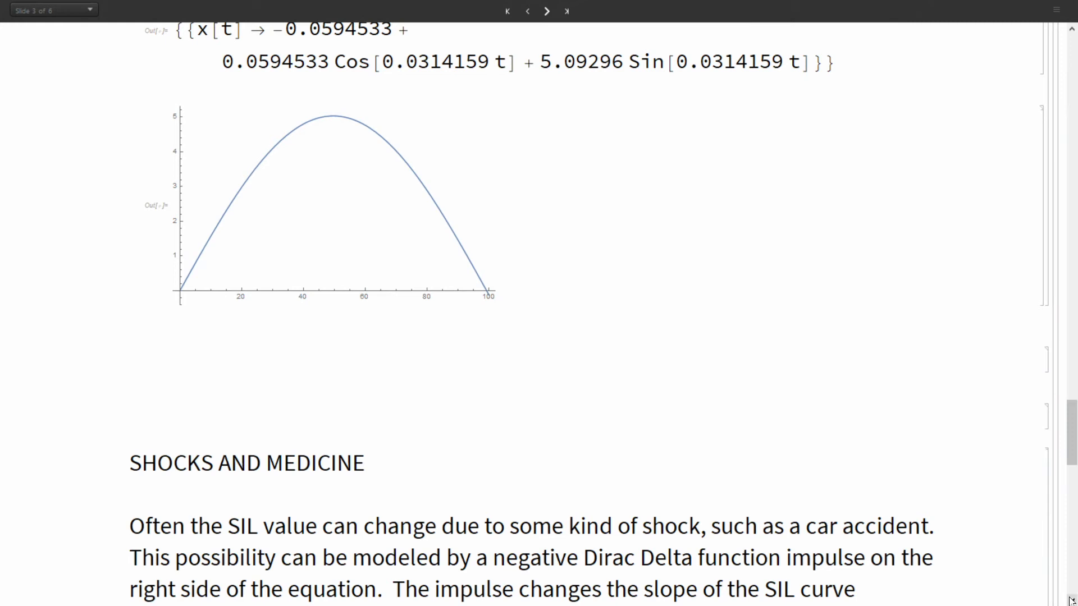
- Scroll down through the Shocks and Medicine code adding the restoring medical-intervention impulse
scroll(down, 3)
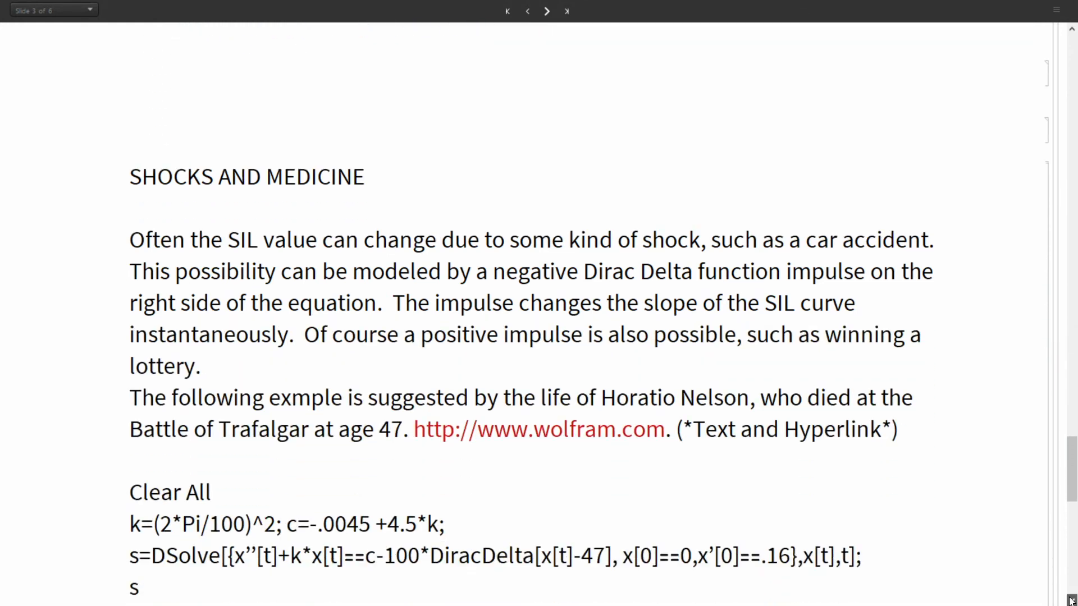
scroll(down, 3)
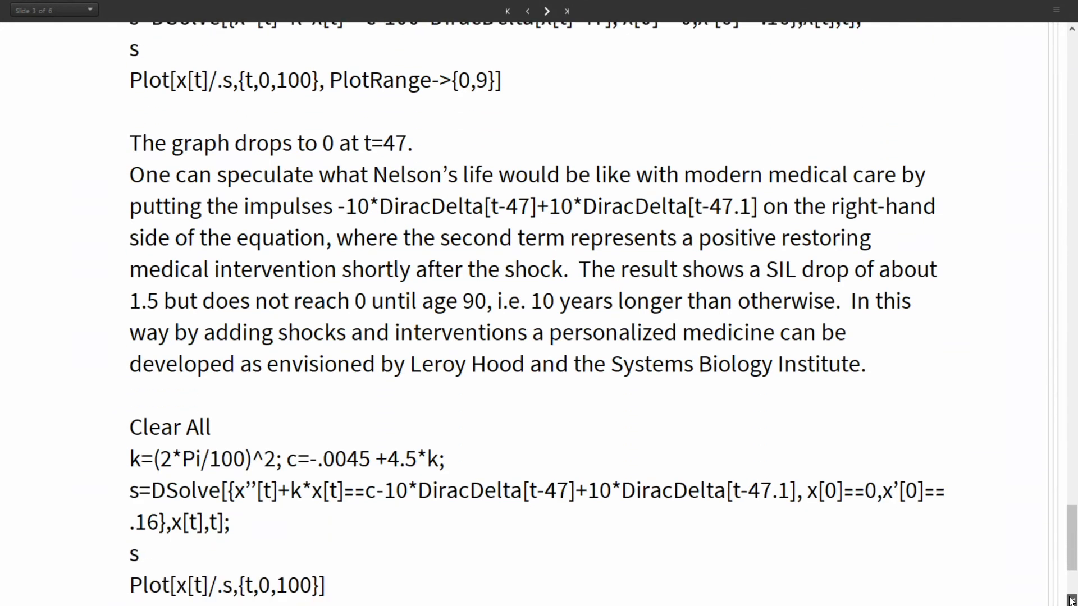
scroll(down, 3)
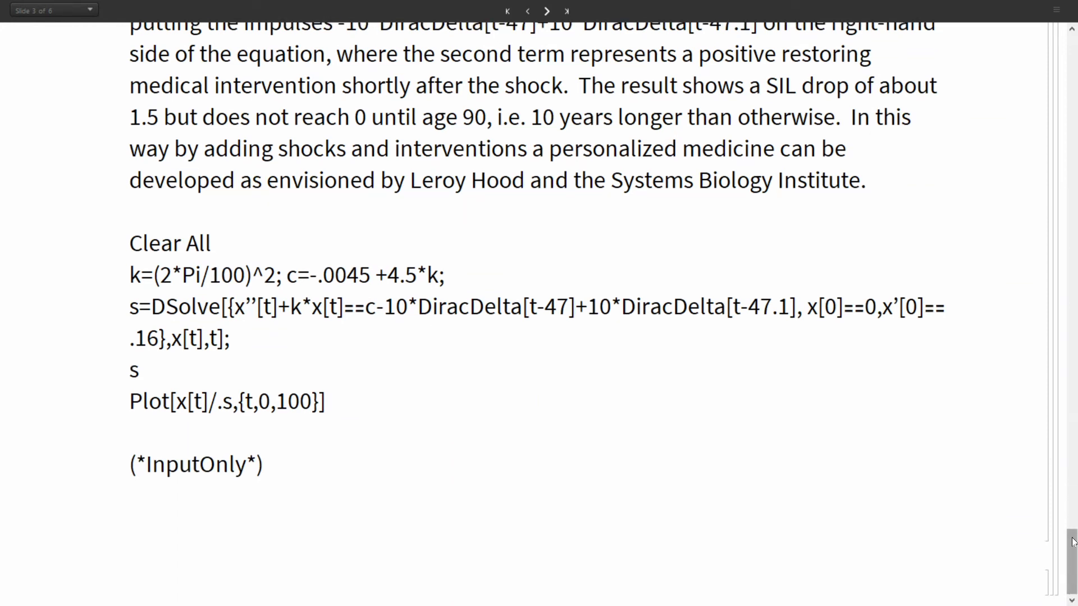
mouse_move(1069, 137)
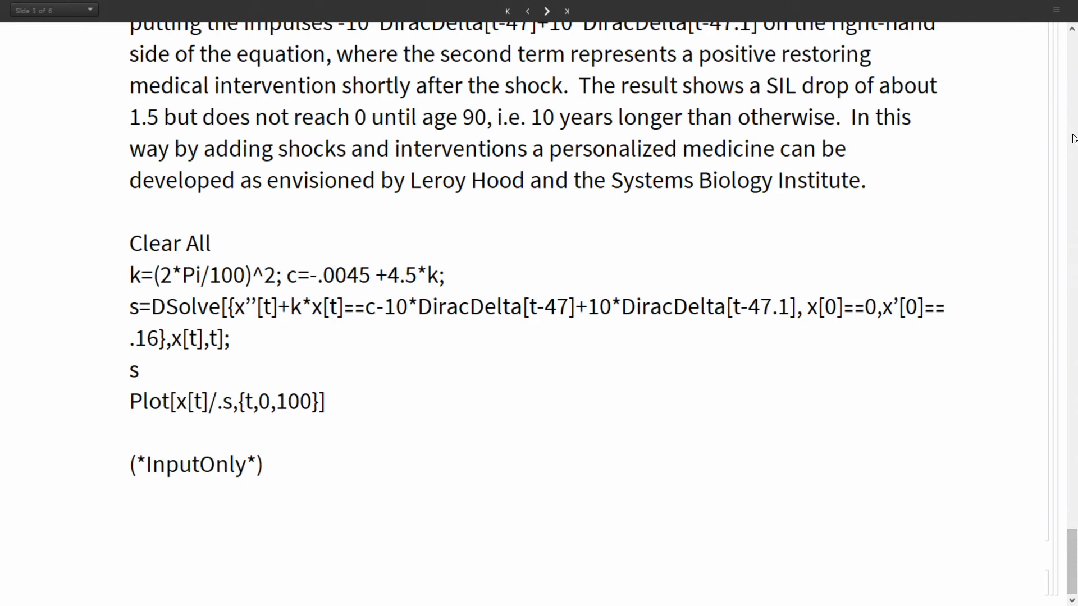
mouse_move(984, 232)
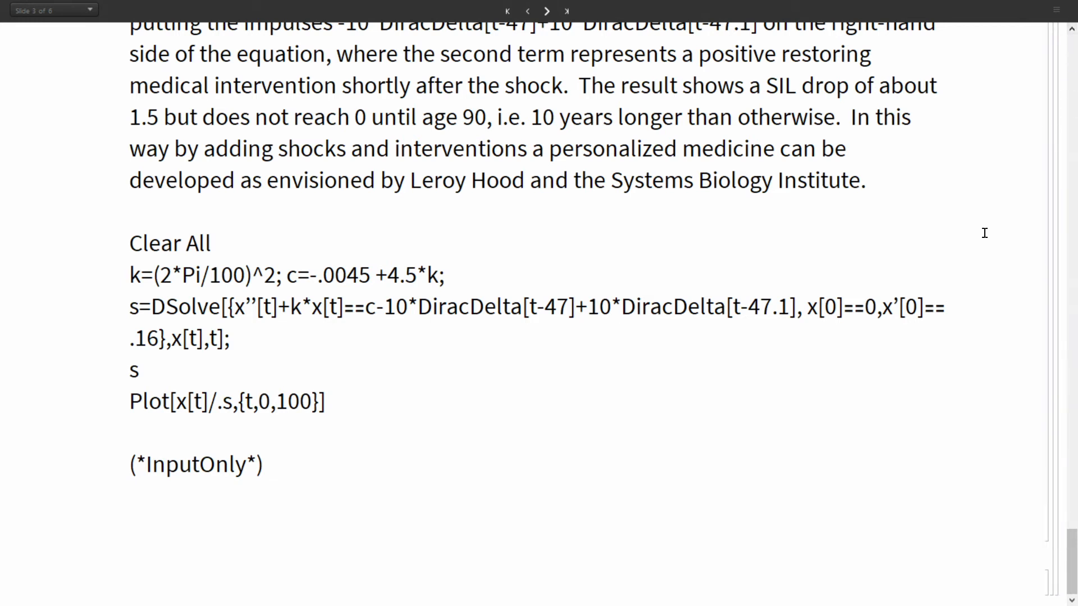
mouse_move(939, 584)
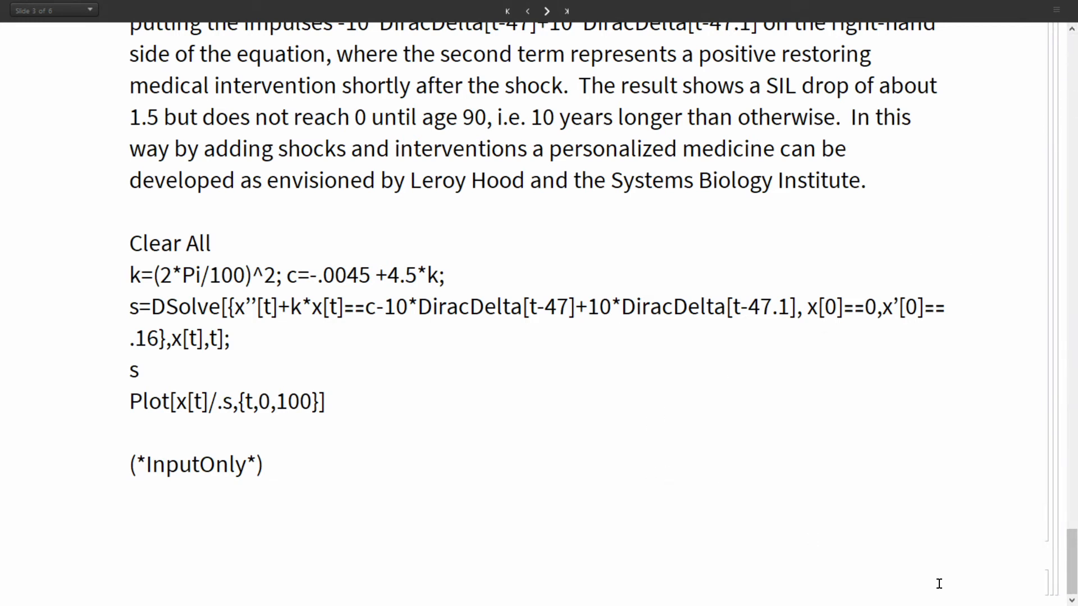
mouse_move(3, 518)
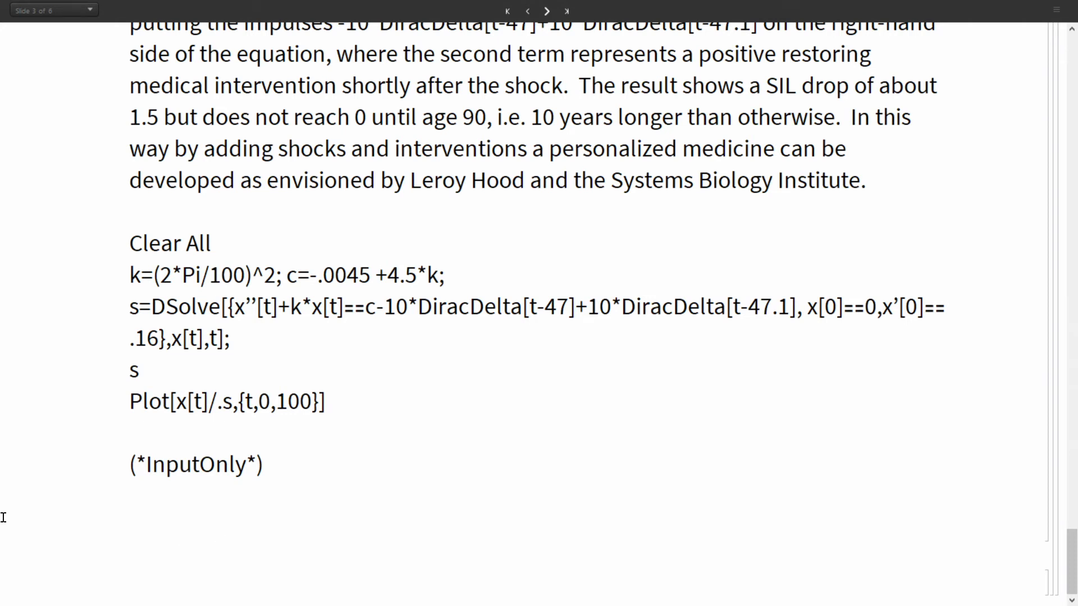
mouse_move(107, 557)
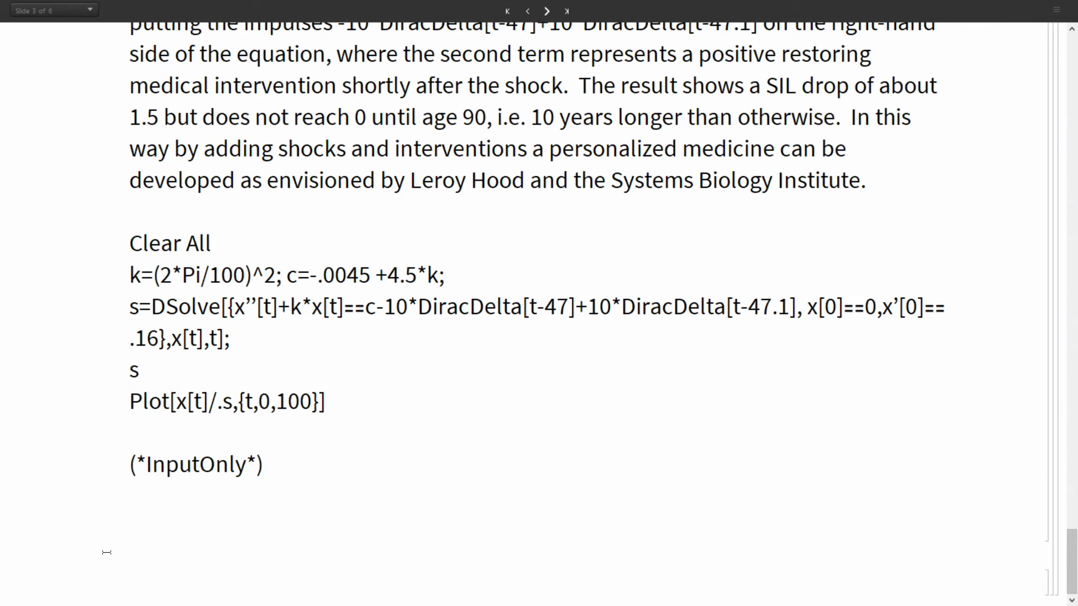
mouse_move(47, 394)
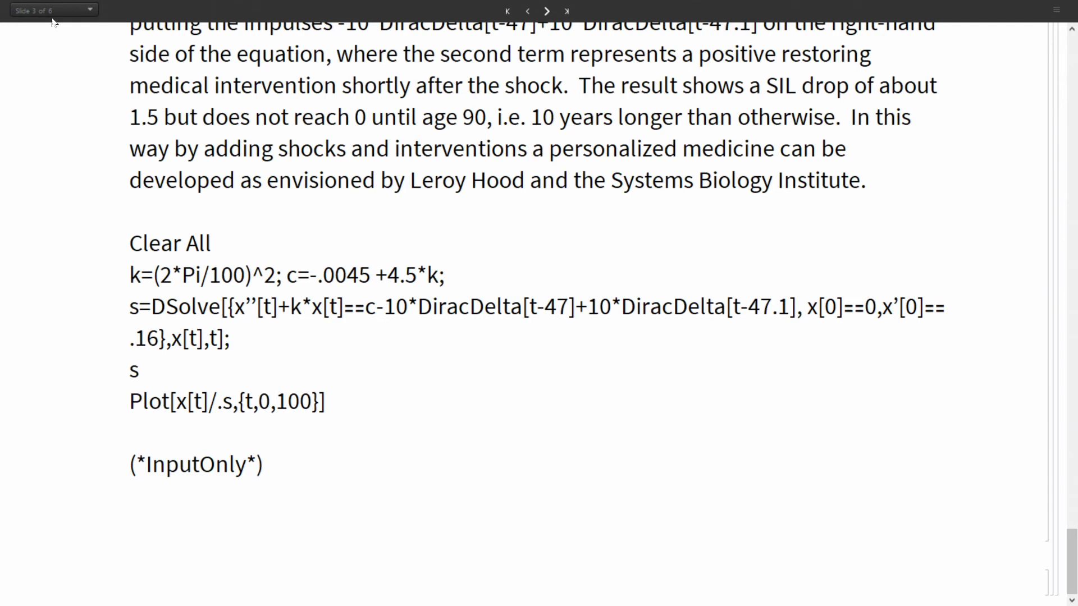
mouse_move(547, 12)
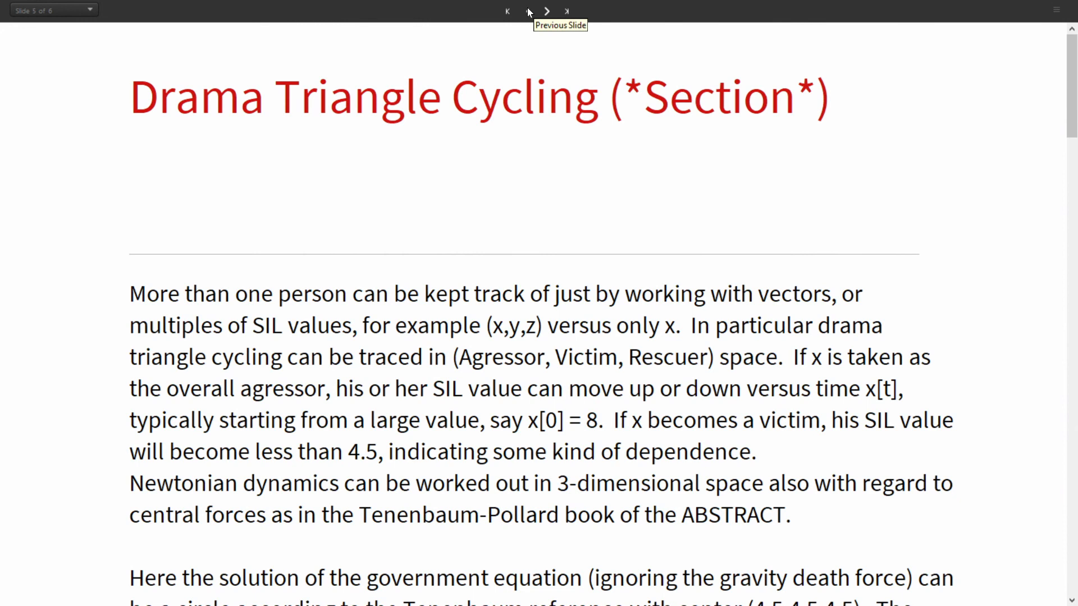
mouse_move(866, 401)
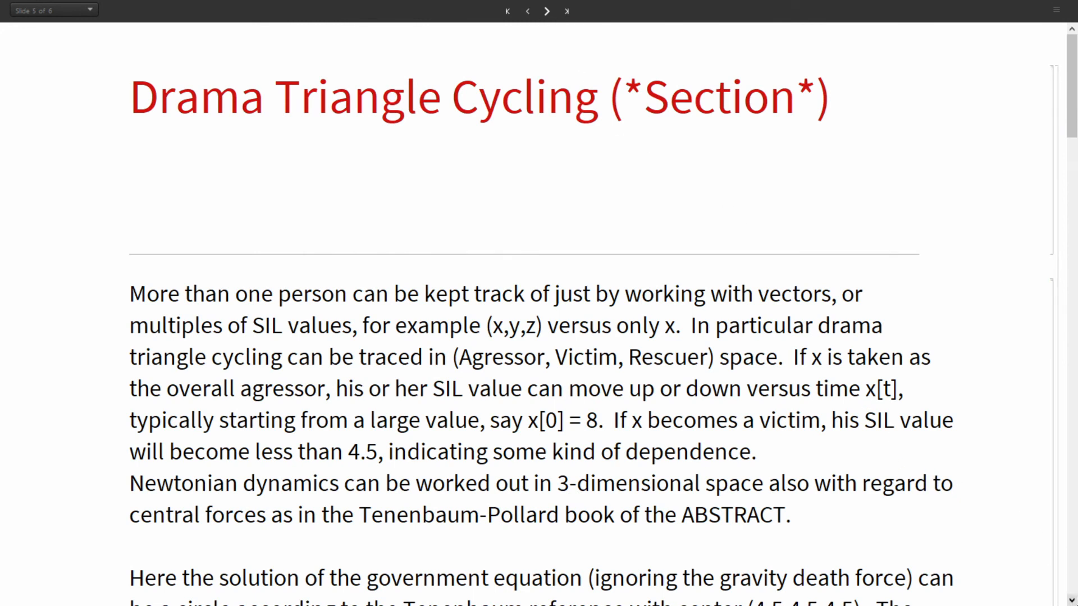
mouse_move(1065, 597)
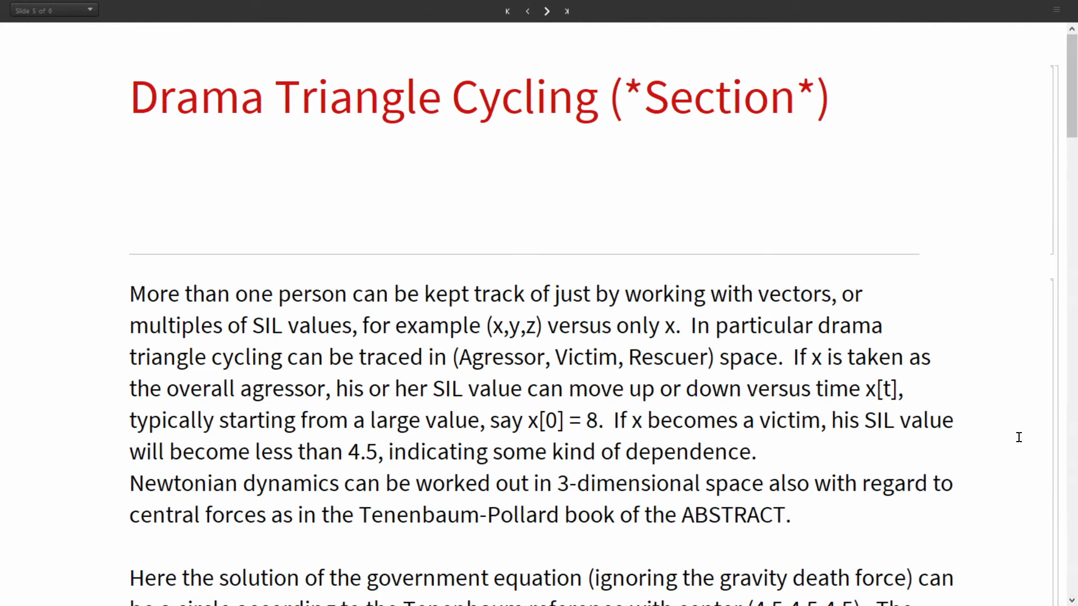
mouse_move(894, 277)
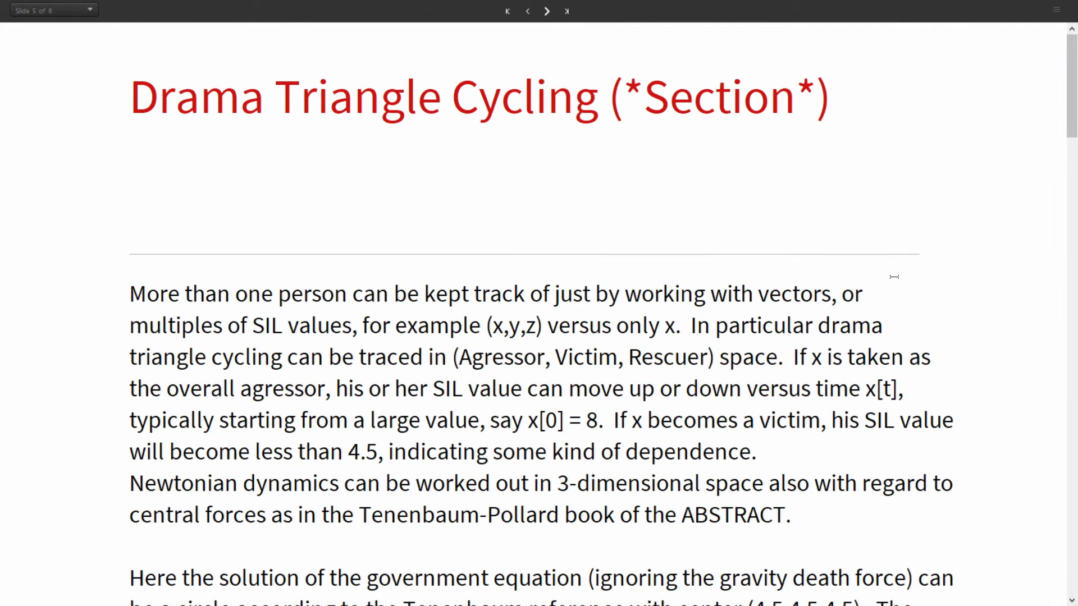
mouse_move(522, 62)
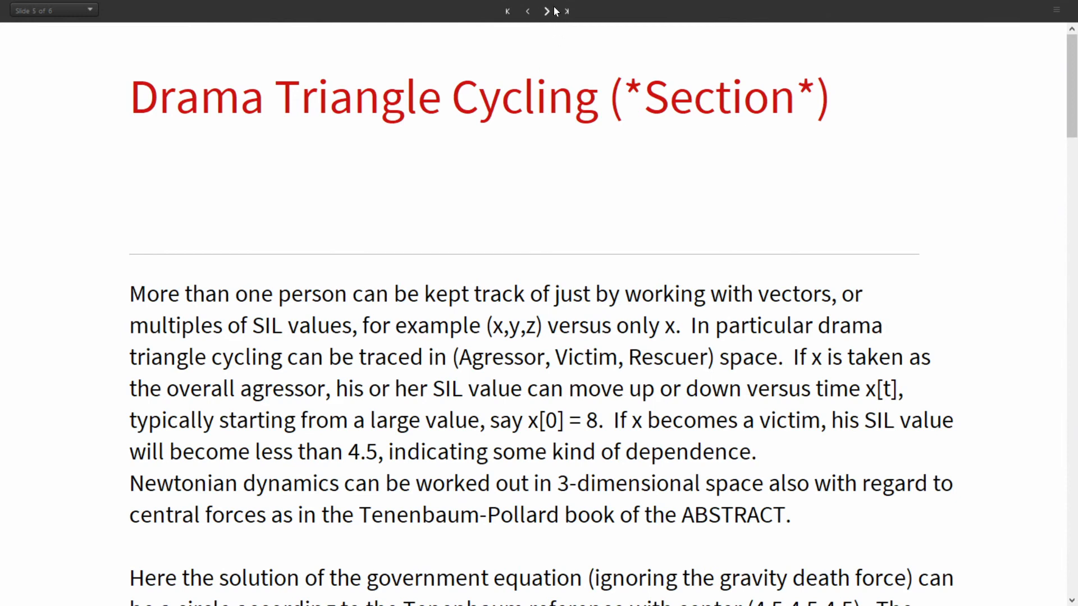
mouse_move(546, 12)
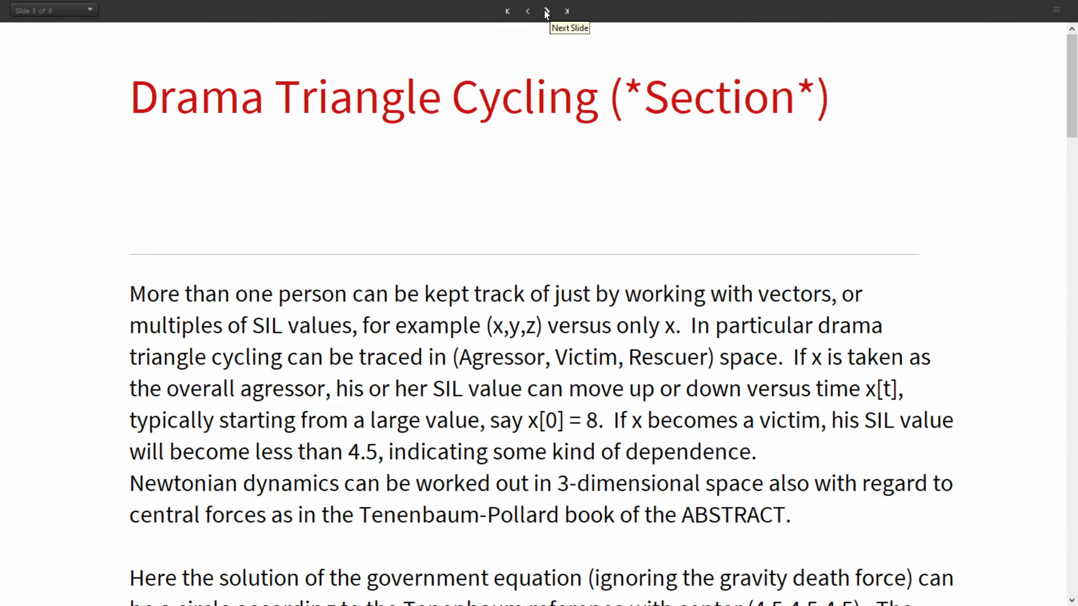
mouse_move(528, 11)
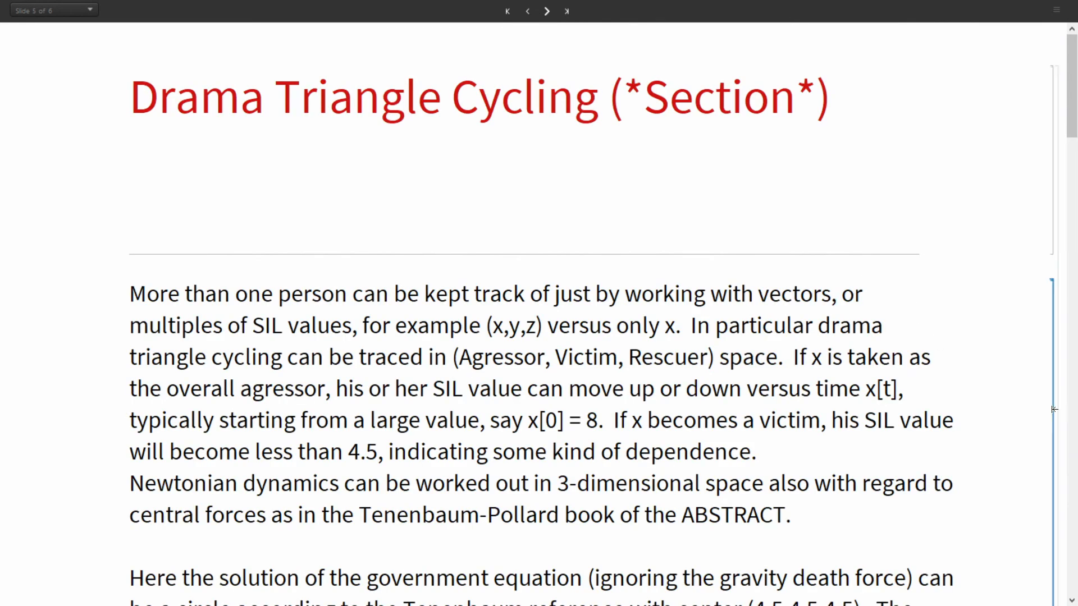
- Scroll past the 55–44 BC Triumvirate TableForm to show the Graph[T] output list
scroll(down, 3)
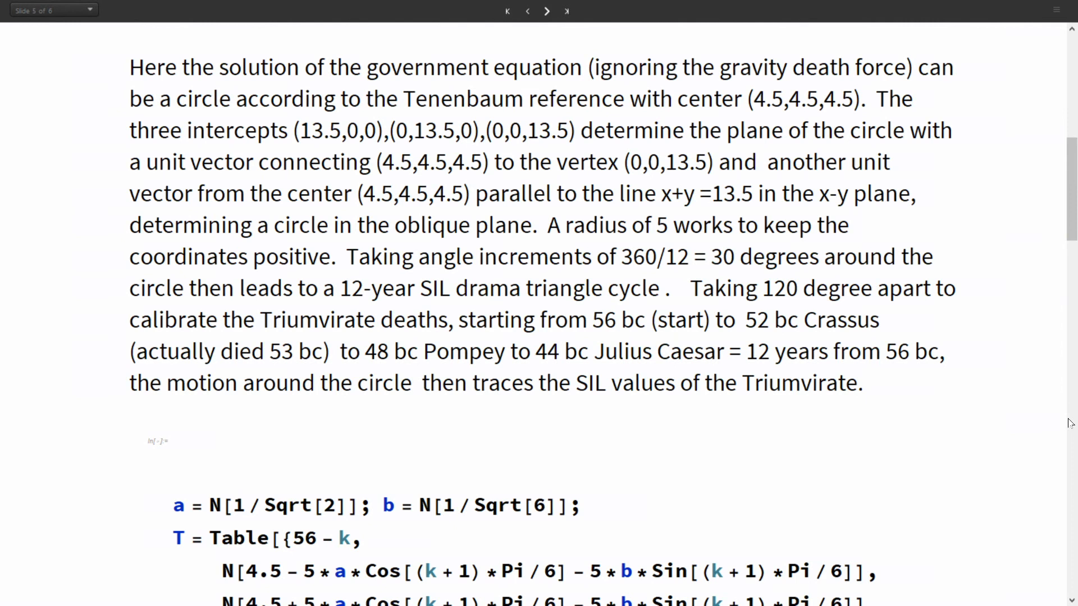
scroll(down, 3)
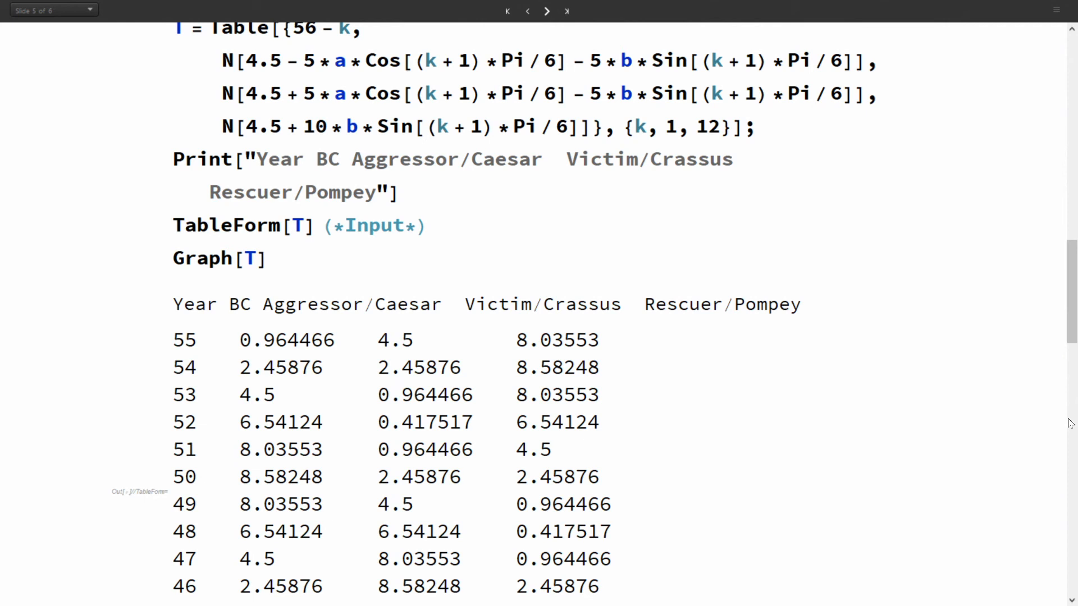
mouse_move(1011, 384)
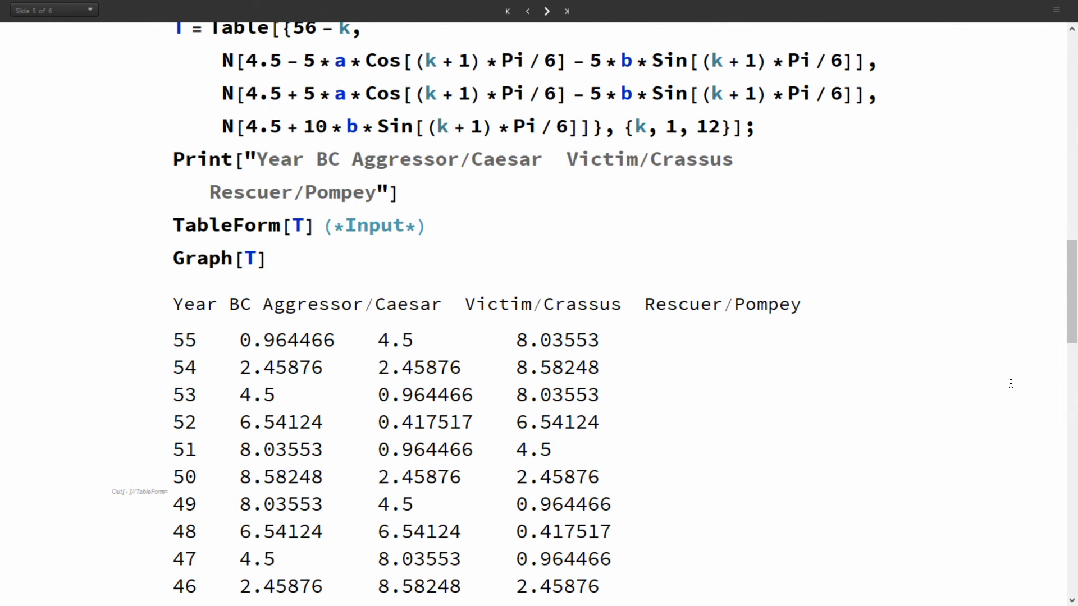
mouse_move(1070, 518)
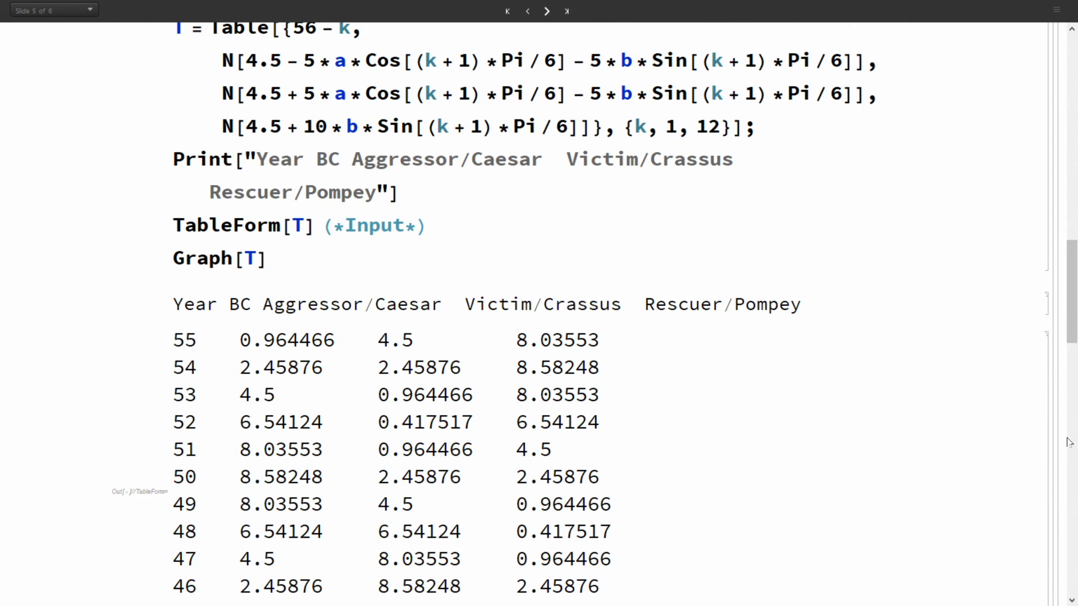
scroll(down, 3)
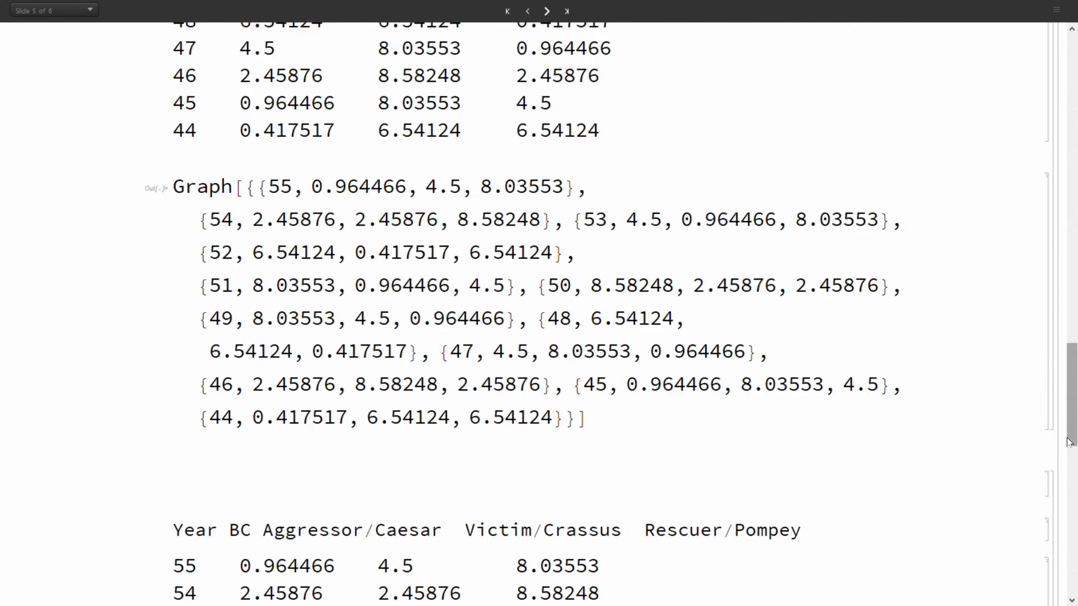